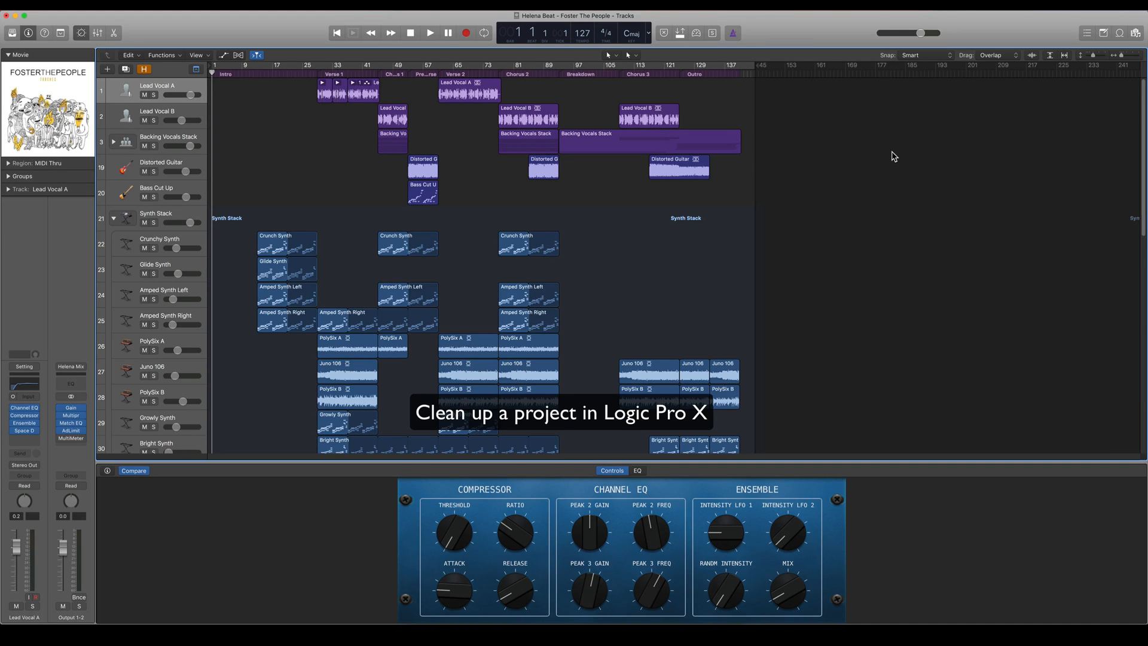
mouse_move(935, 132)
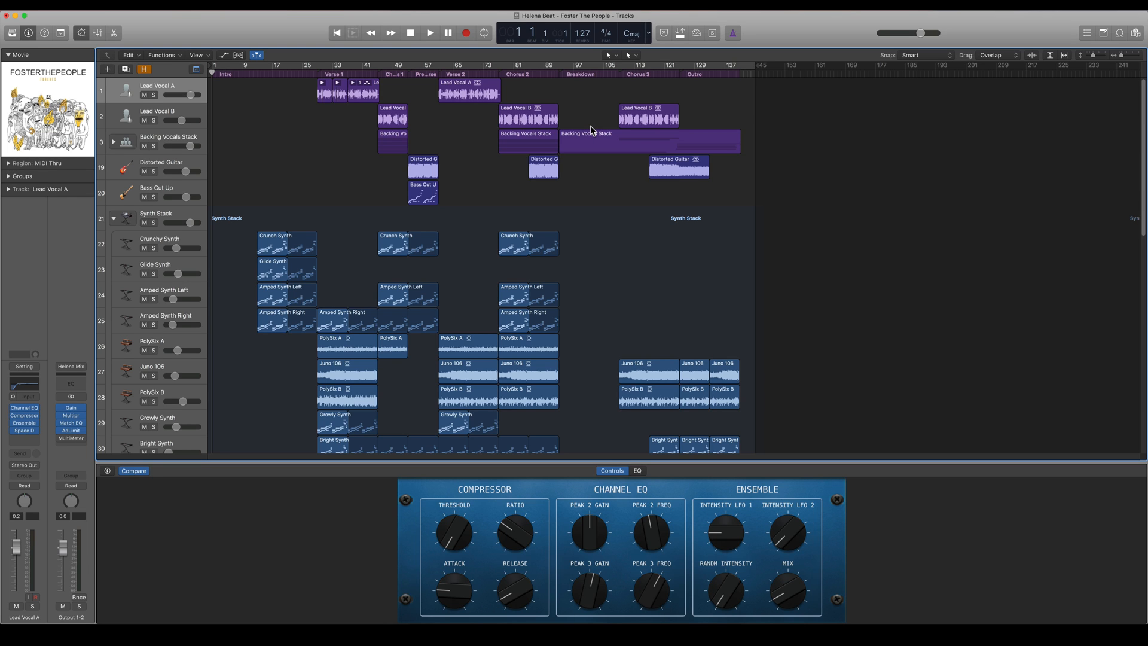
mouse_move(592, 130)
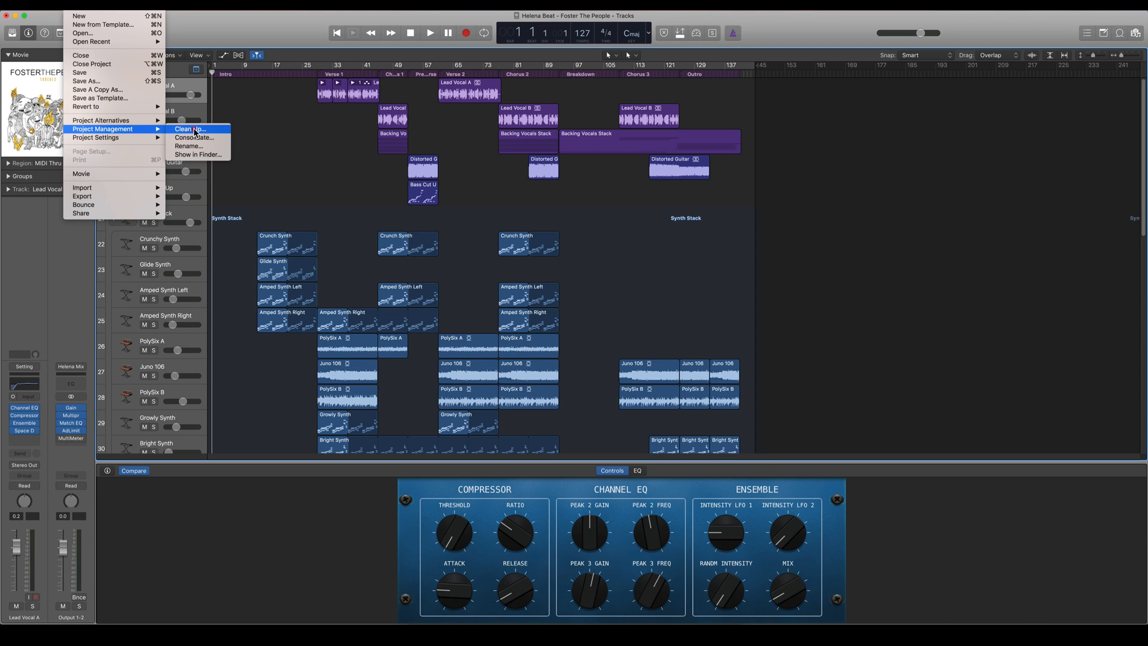
- Bring up the Clean Up Project options for Helena Beat via File > Project Management
click(189, 129)
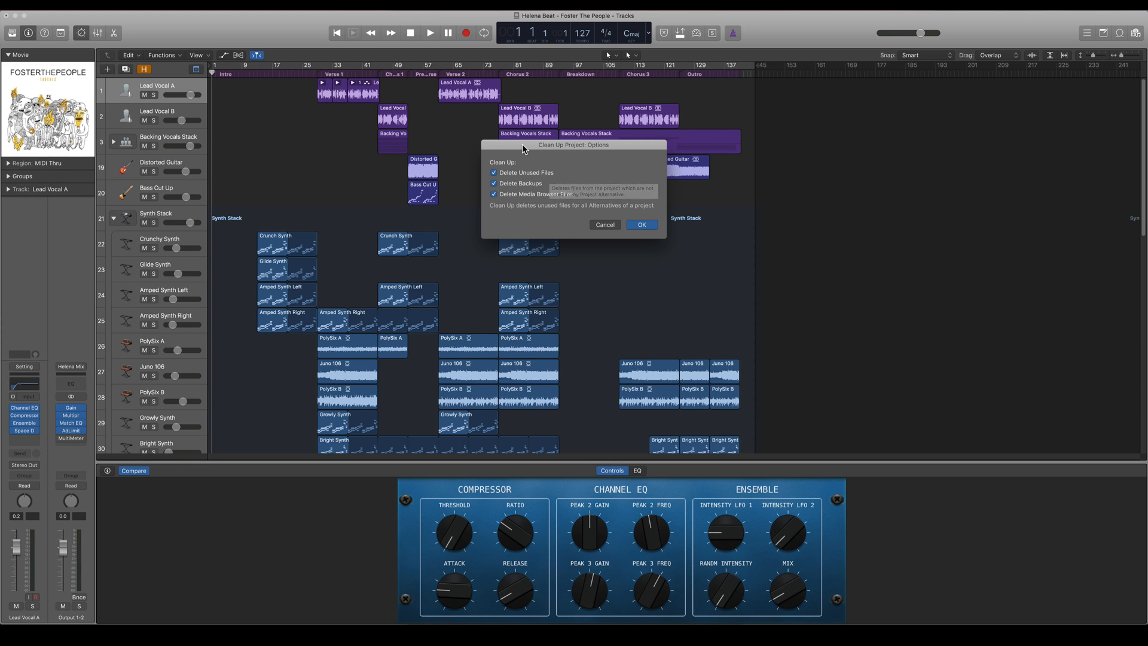
mouse_move(593, 297)
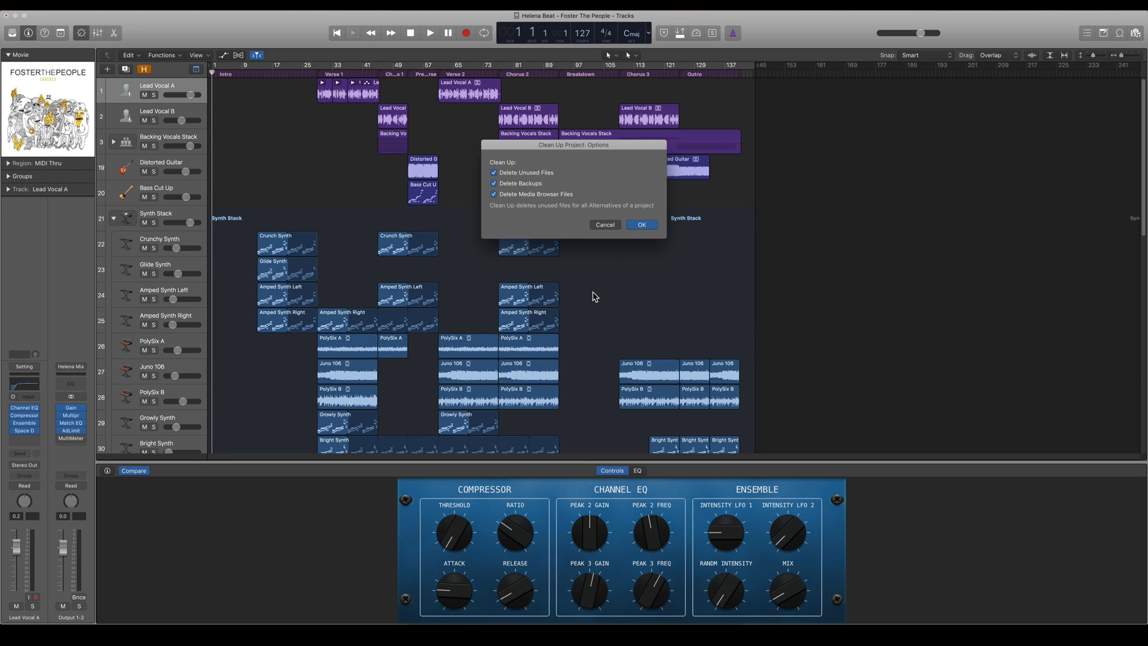
mouse_move(561, 203)
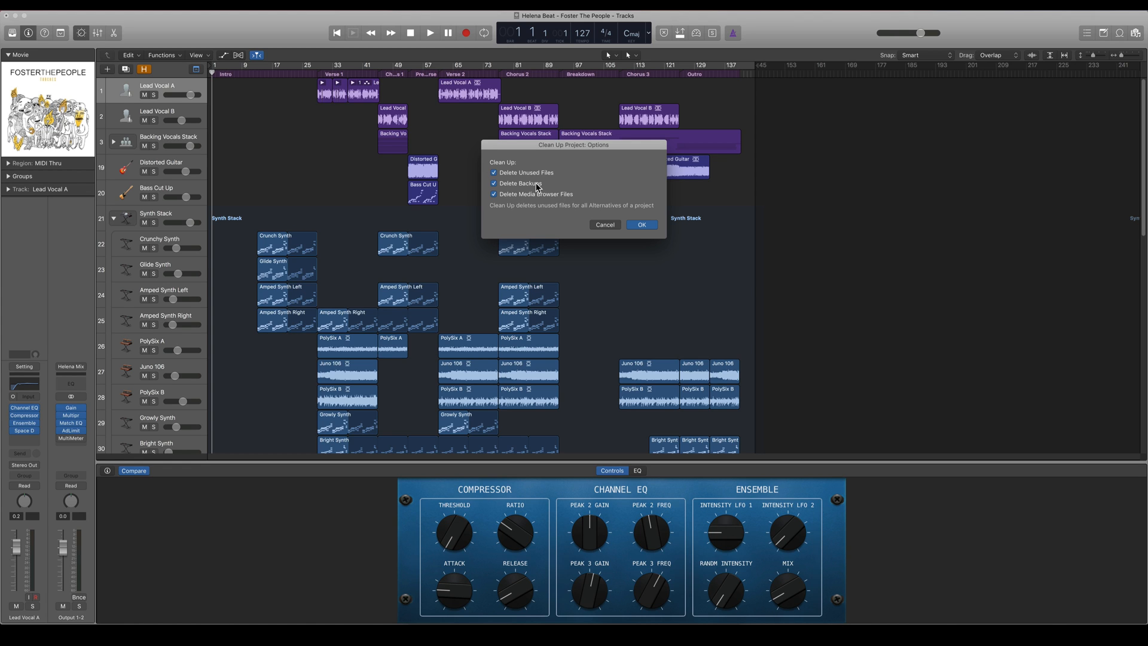
mouse_move(520, 183)
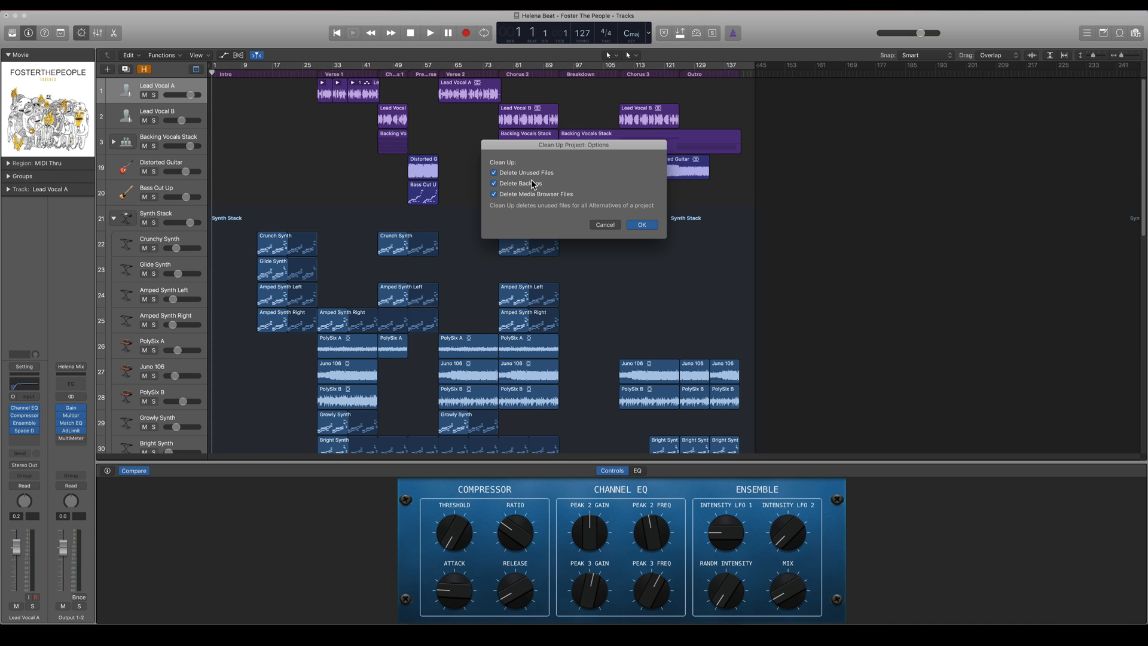
mouse_move(527, 184)
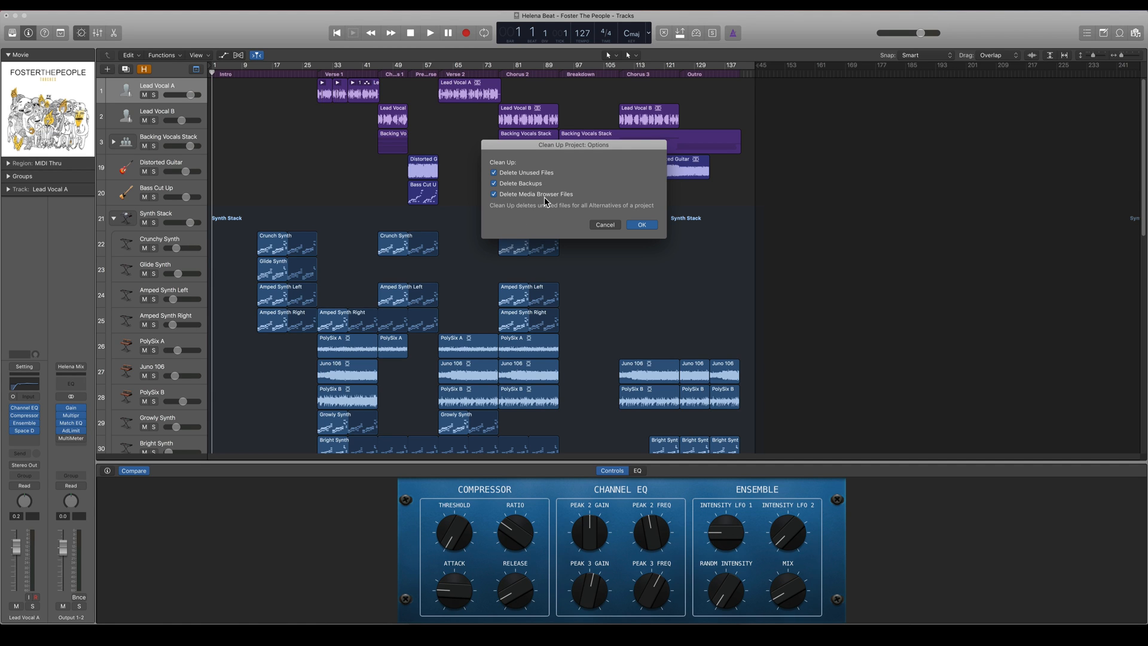
mouse_move(565, 202)
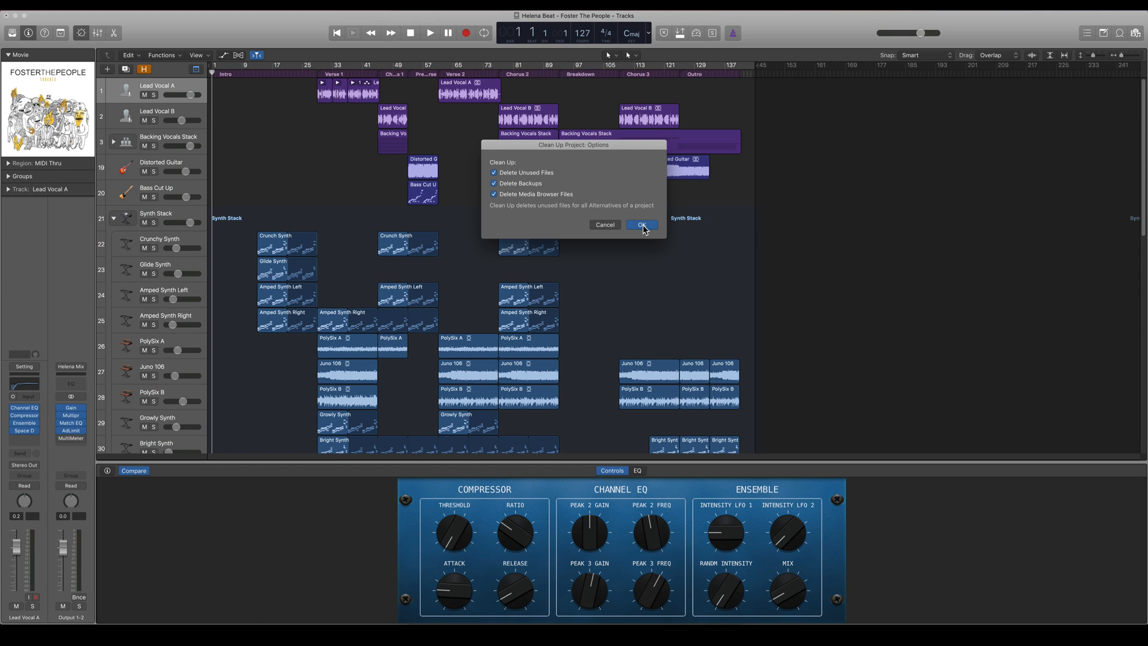
mouse_move(535, 156)
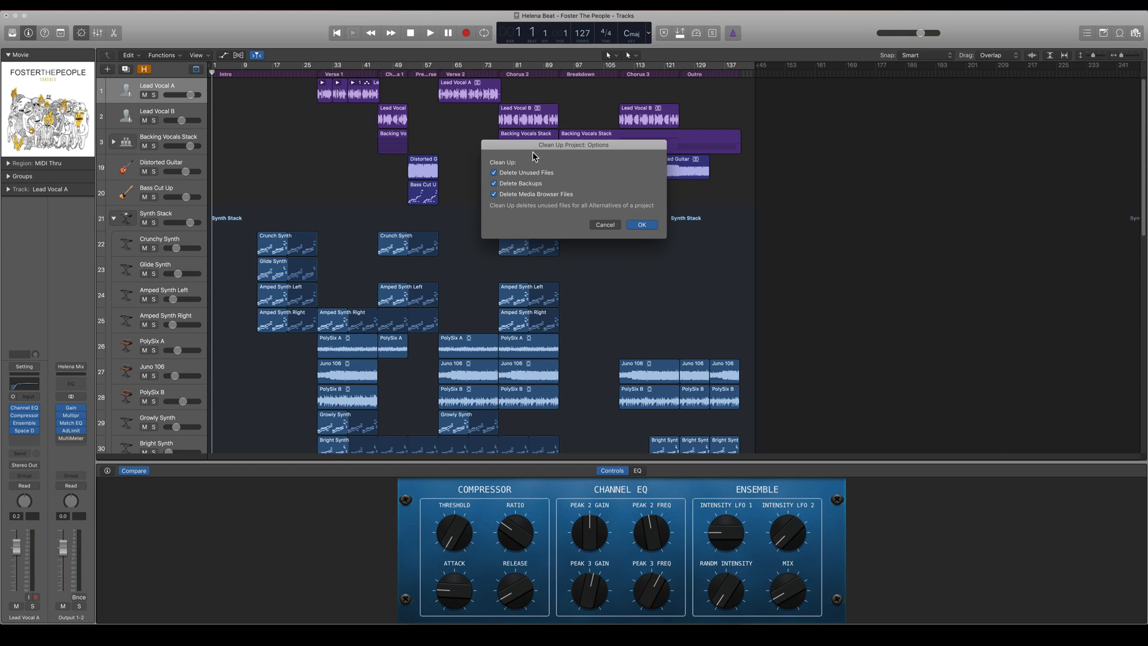
mouse_move(496, 220)
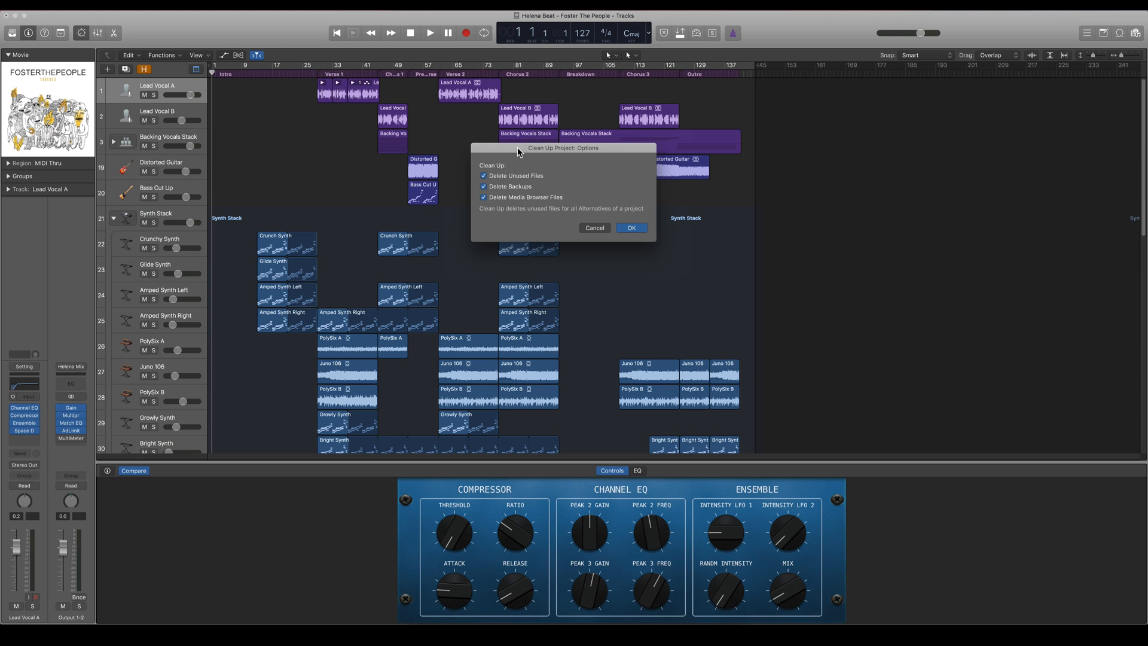
mouse_move(595, 230)
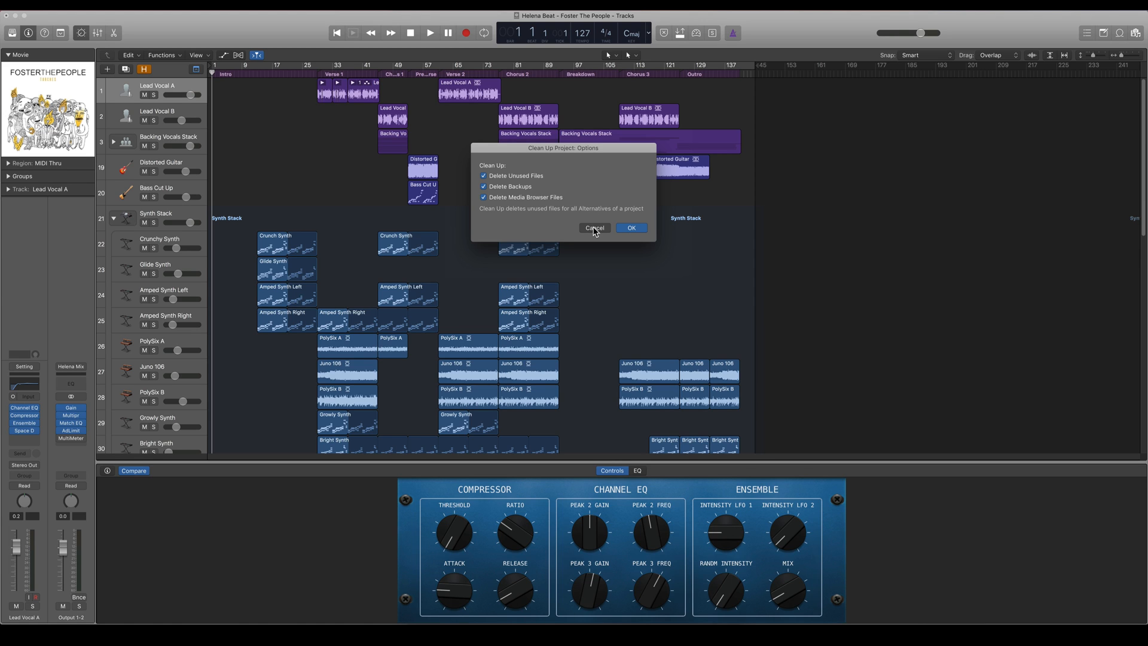
- Cancel the clean-up so nothing is deleted and the arrangement returns unchanged
click(594, 227)
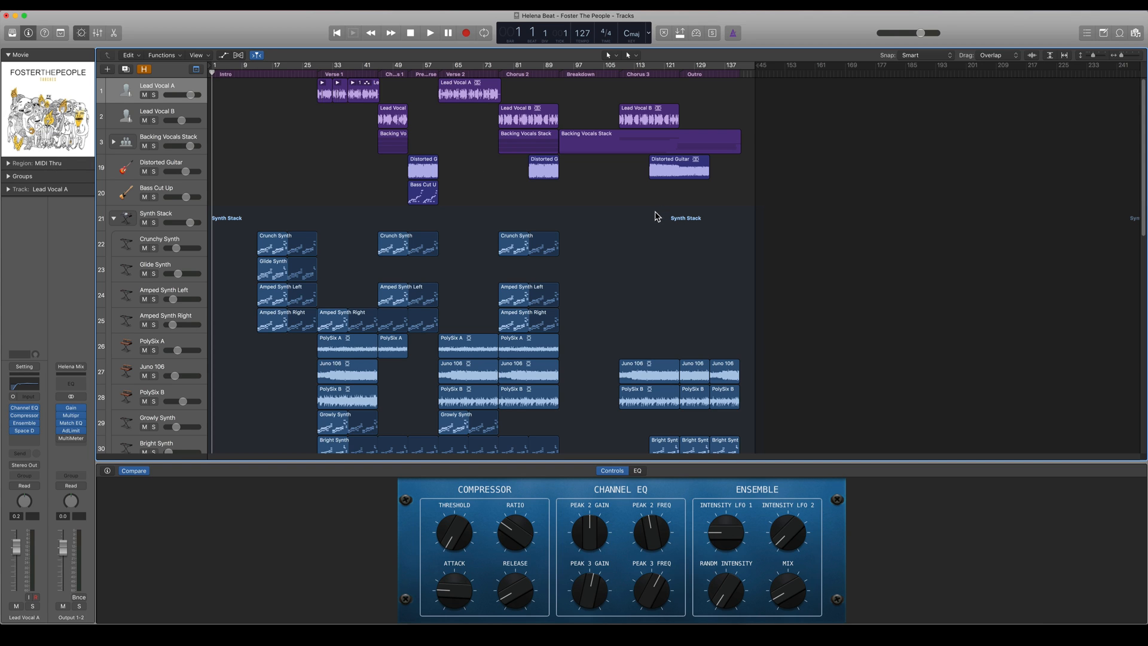
mouse_move(618, 205)
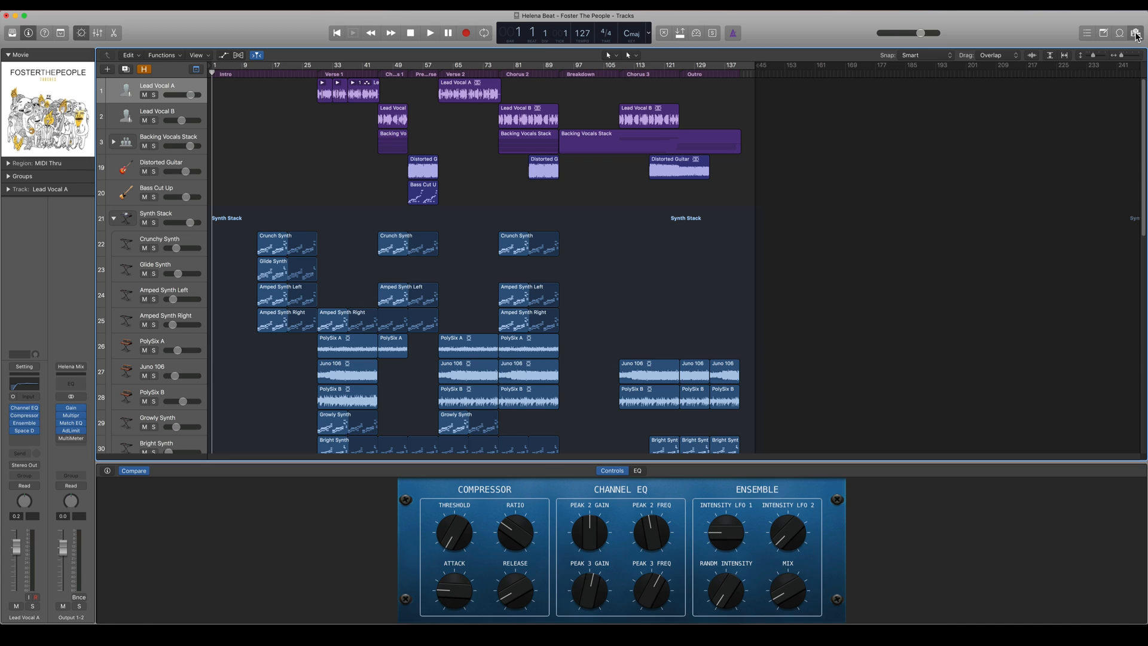
- Show the Project browser's audio file list beside the tracks and look through it
click(1136, 33)
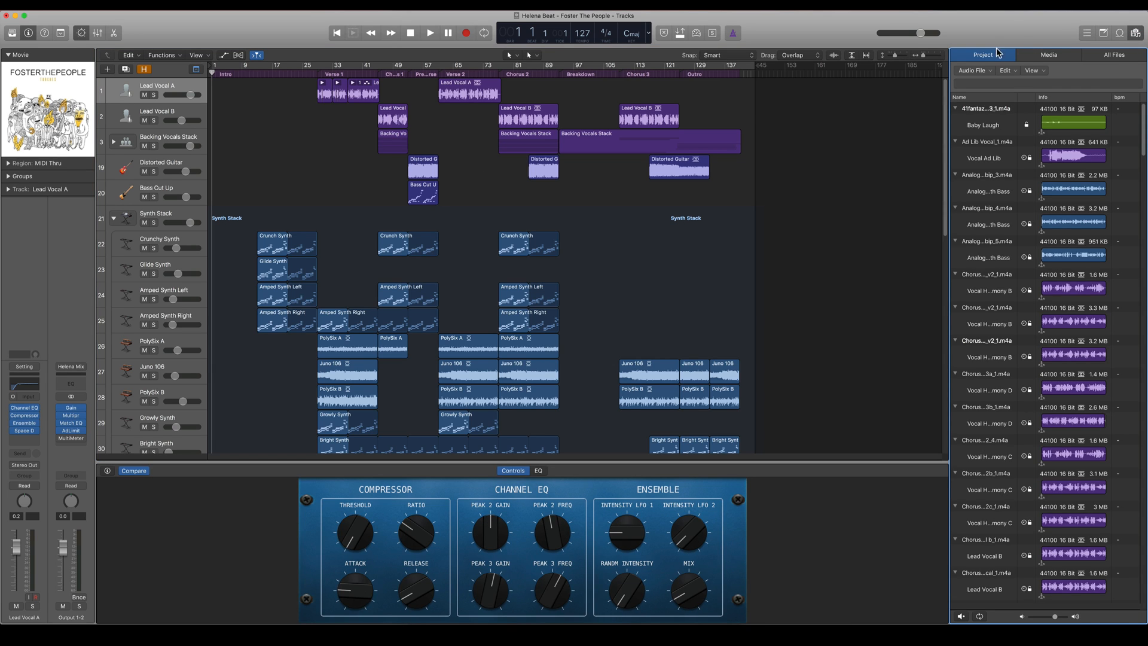
mouse_move(994, 67)
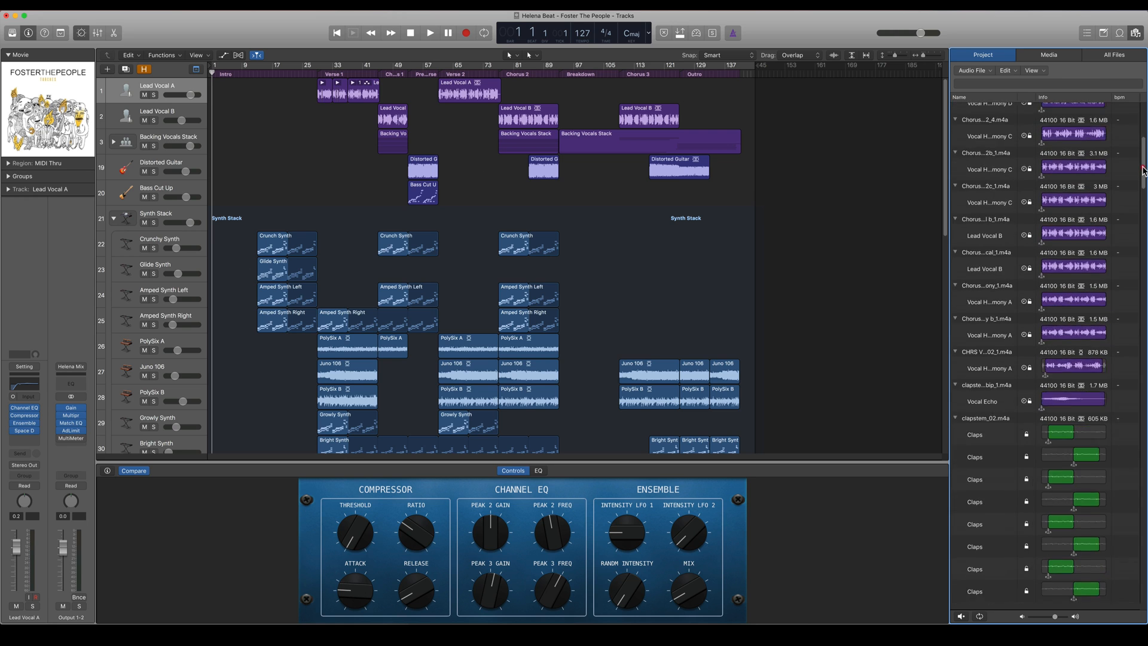
scroll(down, 3)
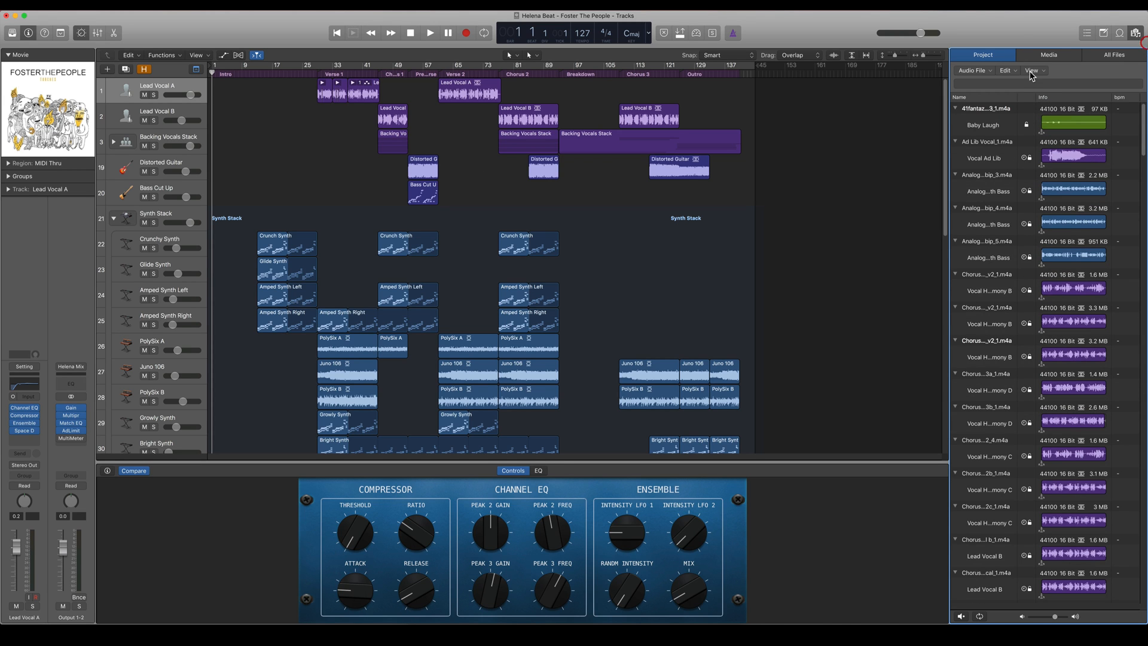
- Select the unused 767 KB helena audio file via Edit > Select Unused and start editing its name
click(1007, 70)
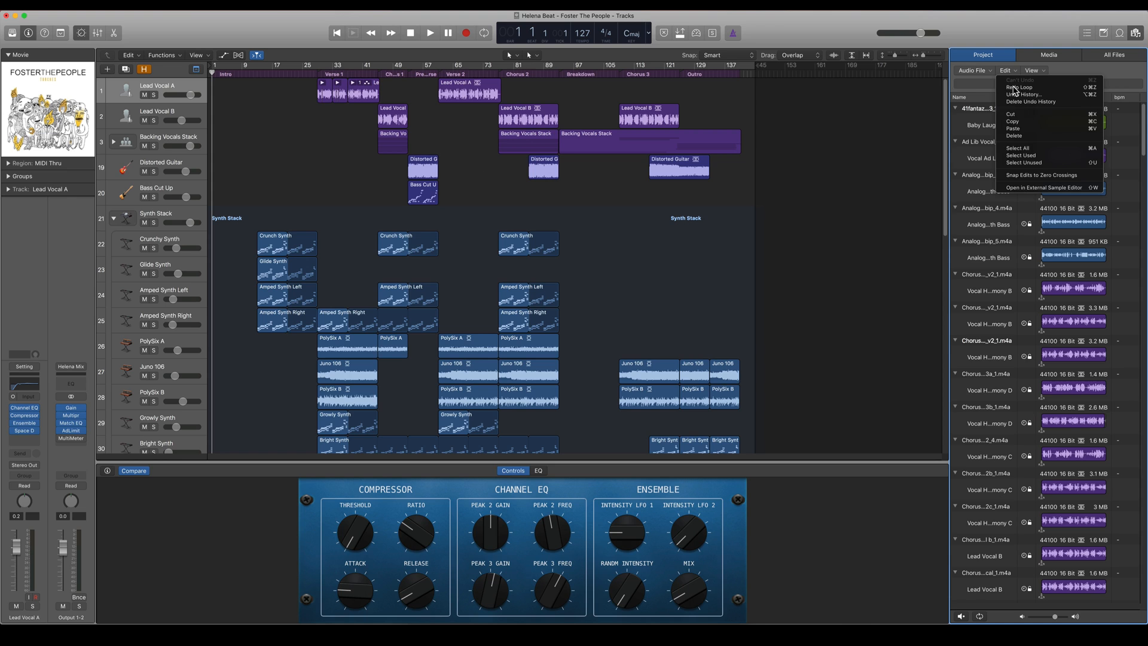
mouse_move(1023, 163)
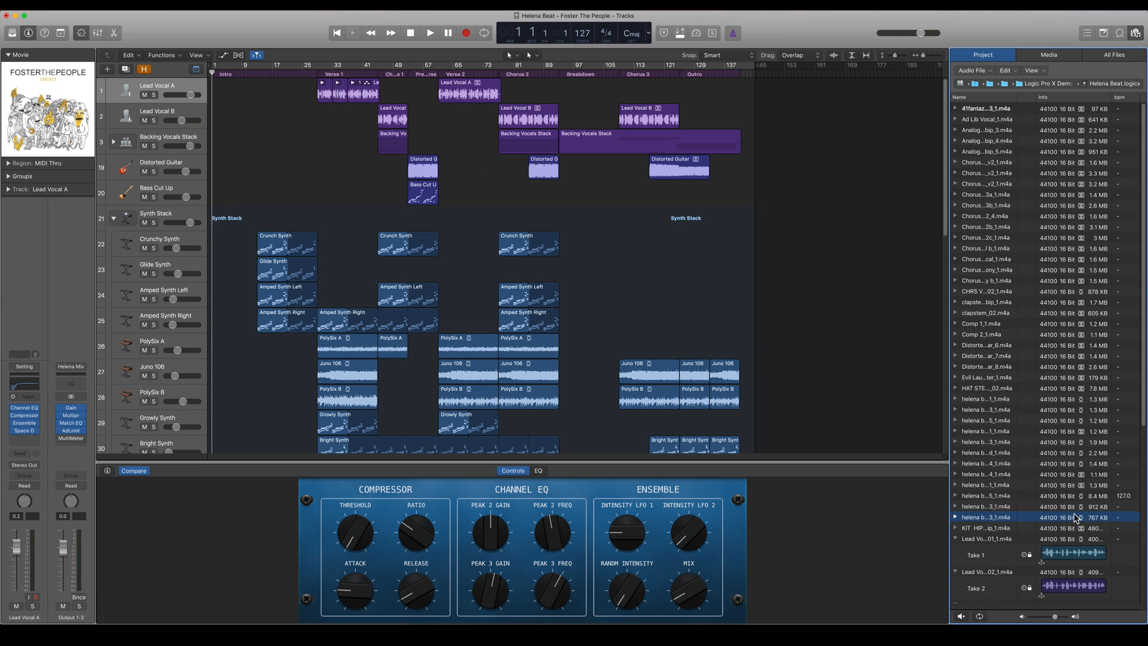
scroll(down, 3)
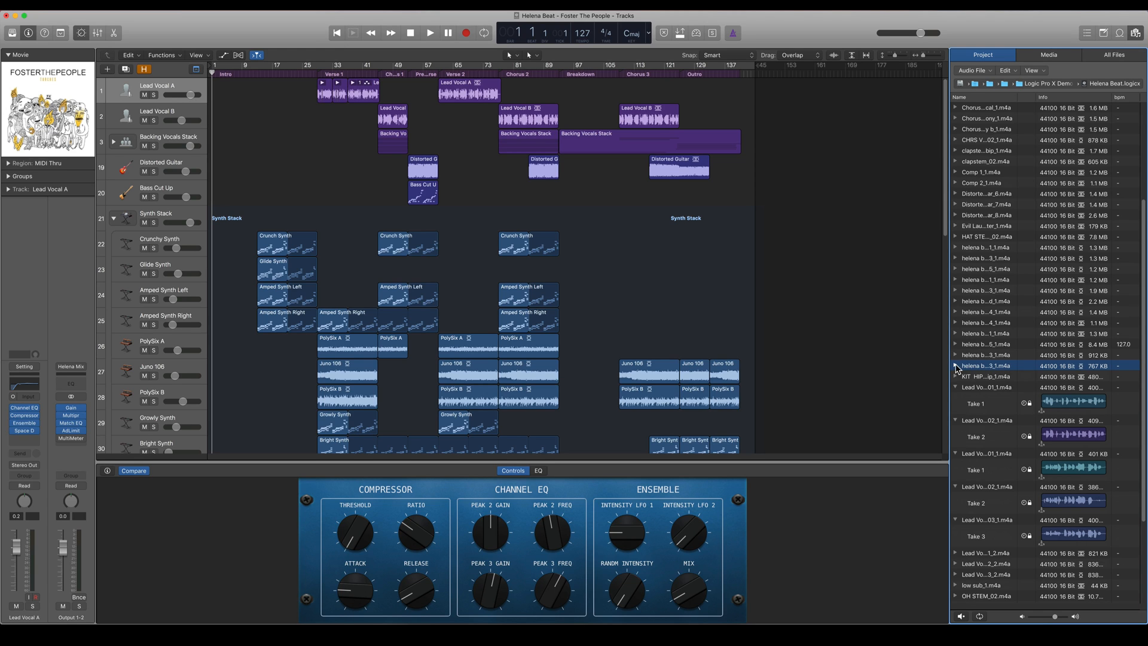
mouse_move(1020, 369)
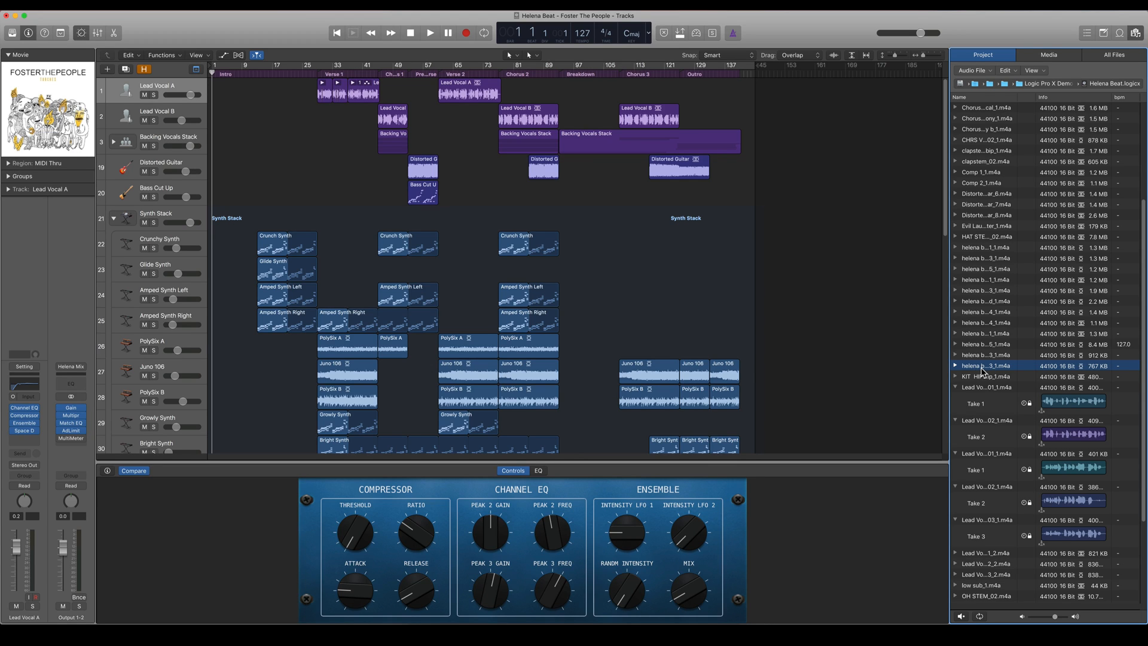
double_click(993, 366)
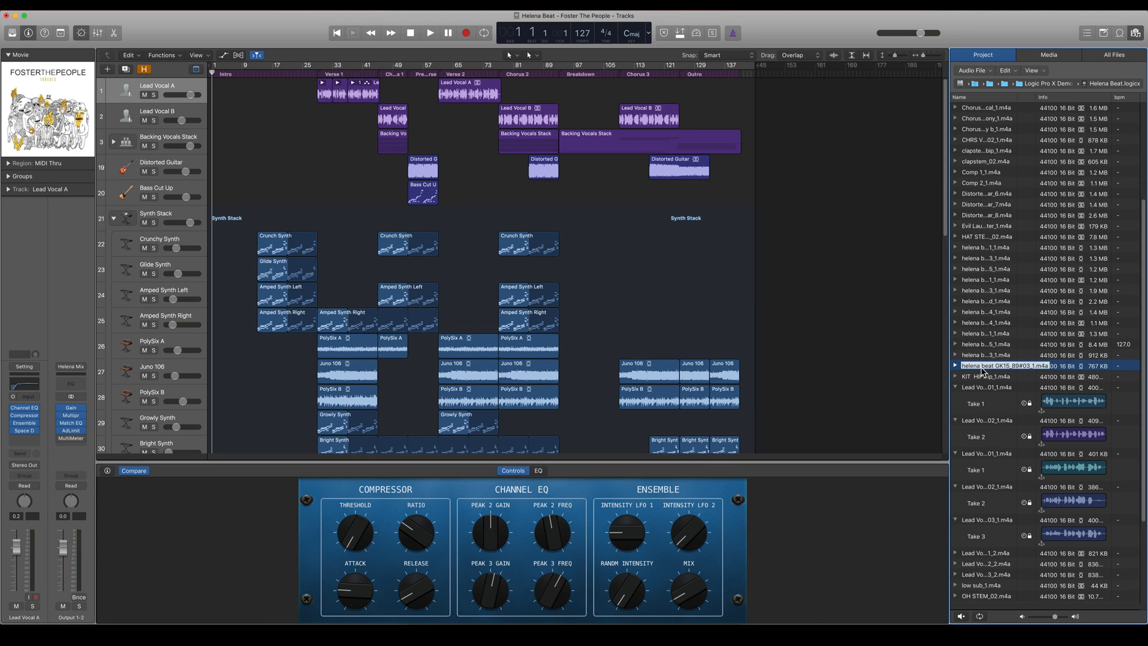